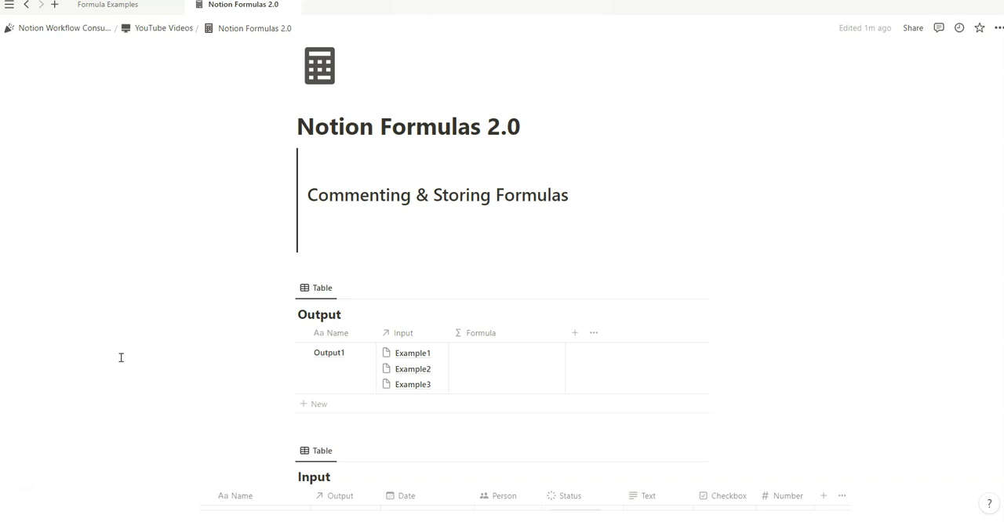
{"action": "mouse_move", "coordinate": [803, 127]}
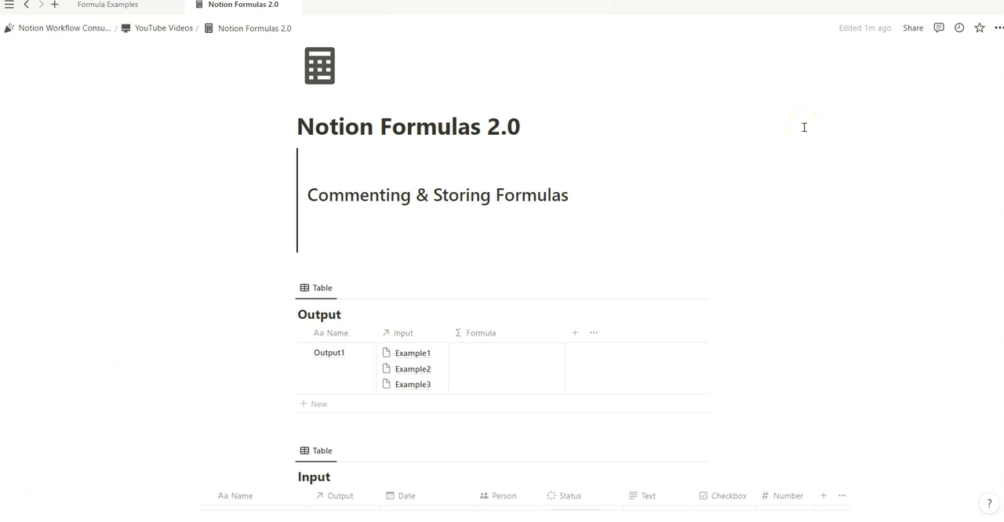
{"action": "mouse_move", "coordinate": [812, 127]}
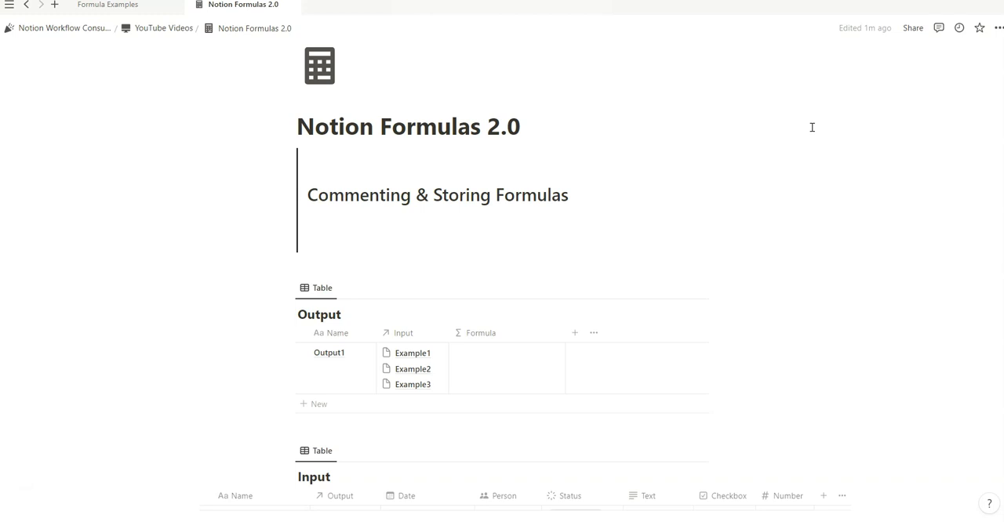
{"action": "mouse_move", "coordinate": [911, 128]}
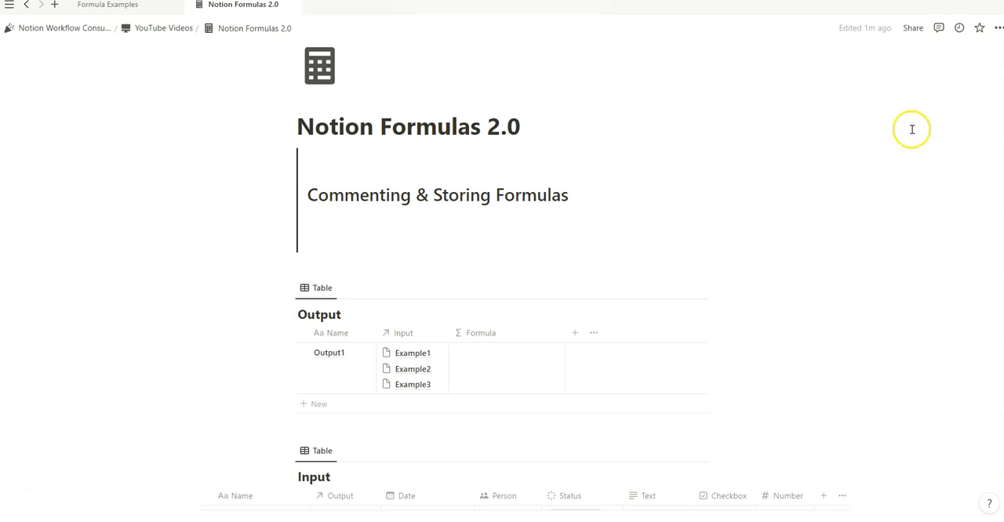
- Scroll to the Output table and start editing Output1's empty Formula property
{"action": "scroll", "scroll_direction": "down", "scroll_amount": 3}
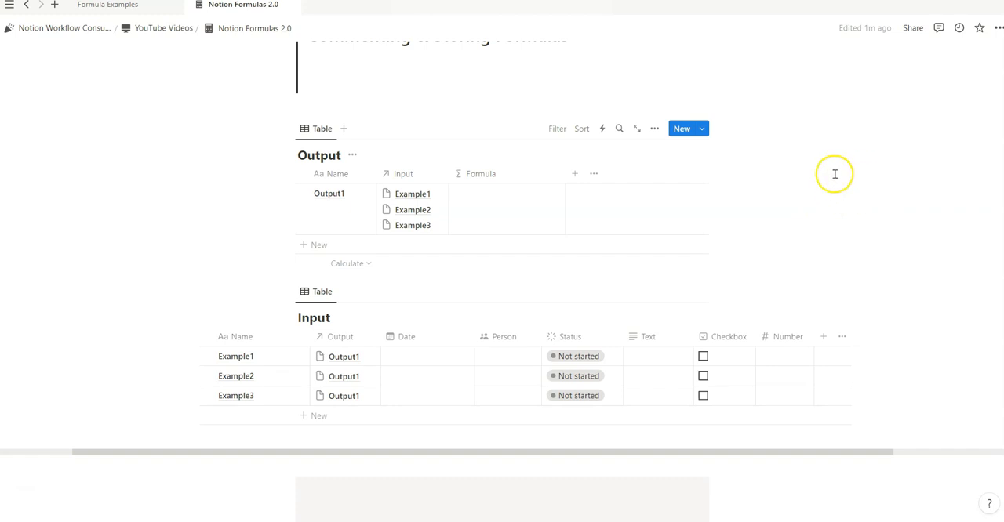
{"action": "scroll", "scroll_direction": "up", "scroll_amount": 3}
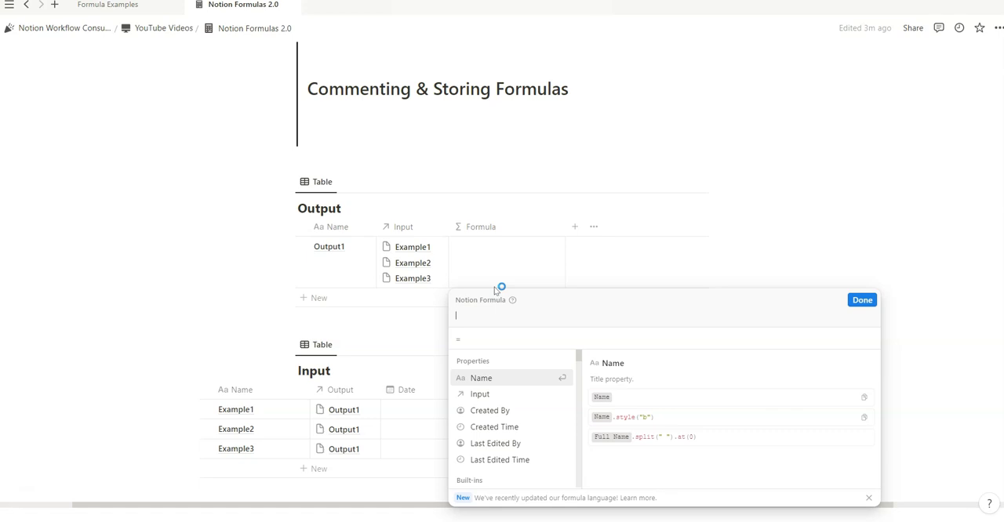
{"action": "mouse_move", "coordinate": [494, 291]}
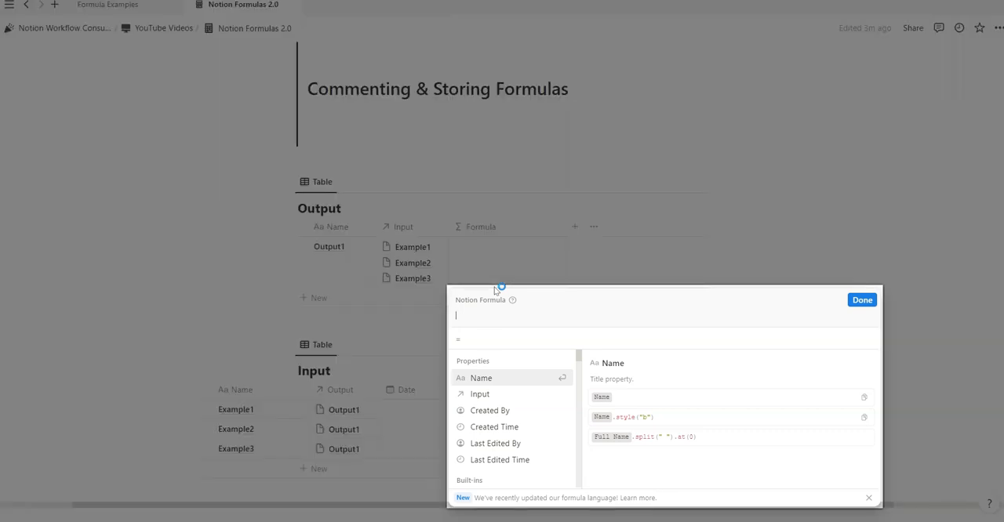
- Write map(Input, current.Status) with a block comment above and 'Using map function to create call statuses' below
{"action": "type", "text": "/*"}
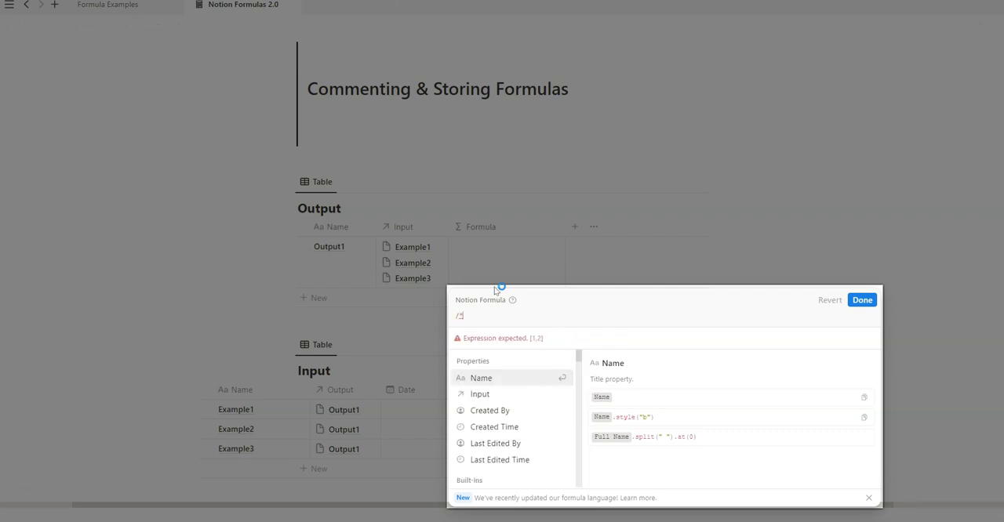
{"action": "type", "text": "Text"}
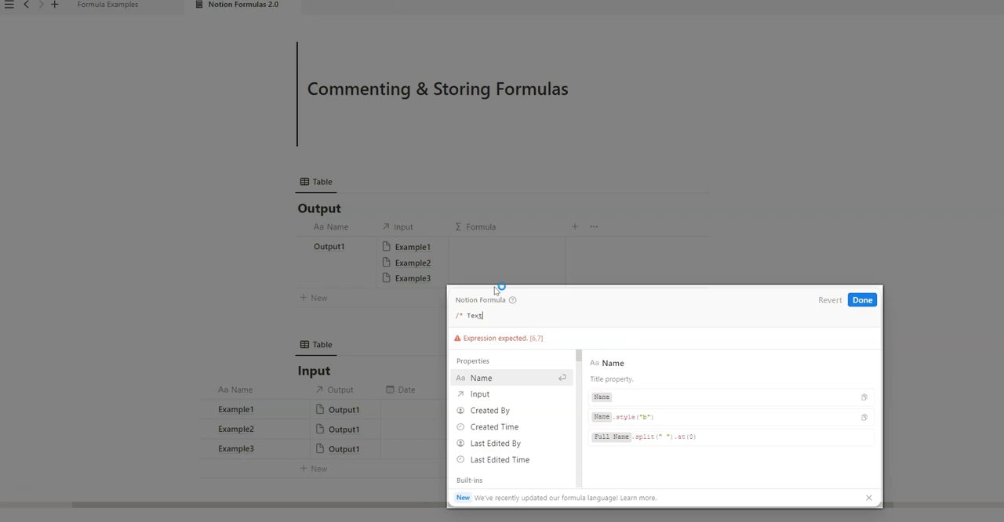
{"action": "type", "text": ";"}
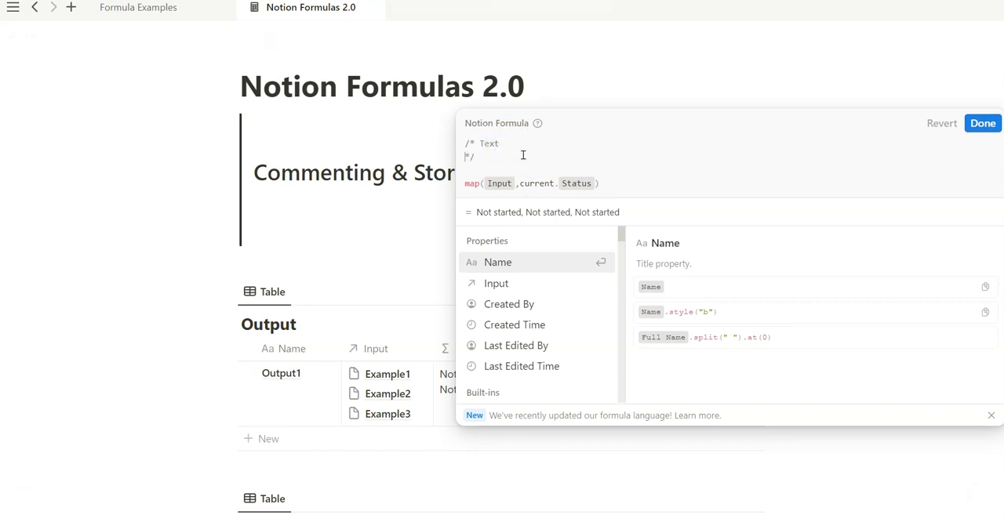
{"action": "type", "text": "dfadf"}
{"action": "type", "text": "afdafdaf"}
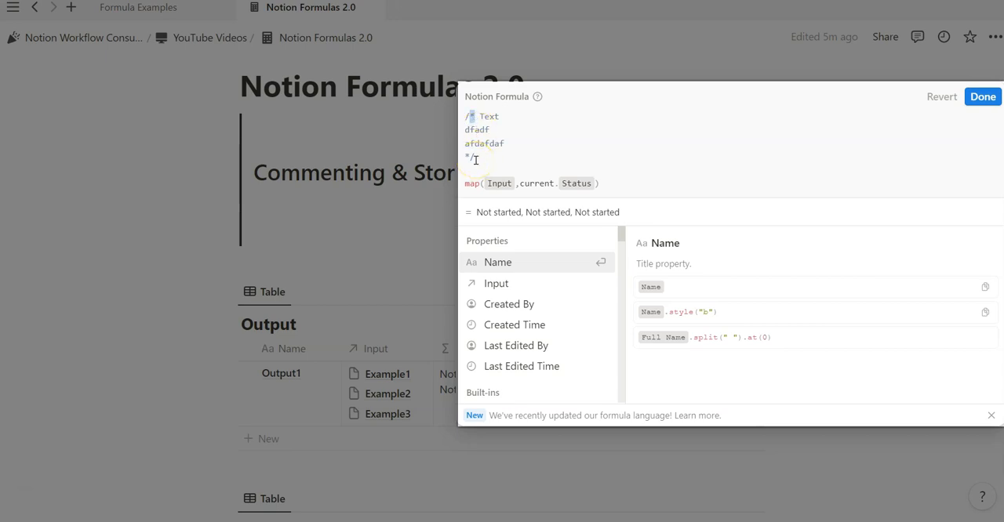
{"action": "type", "text": "/* Using map function to create call statuses */"}
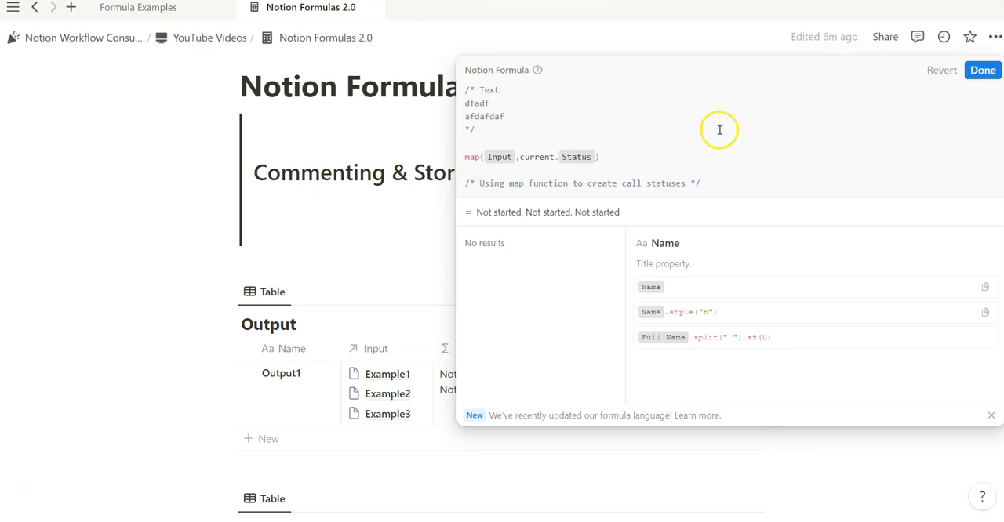
{"action": "left_click", "coordinate": [982, 71]}
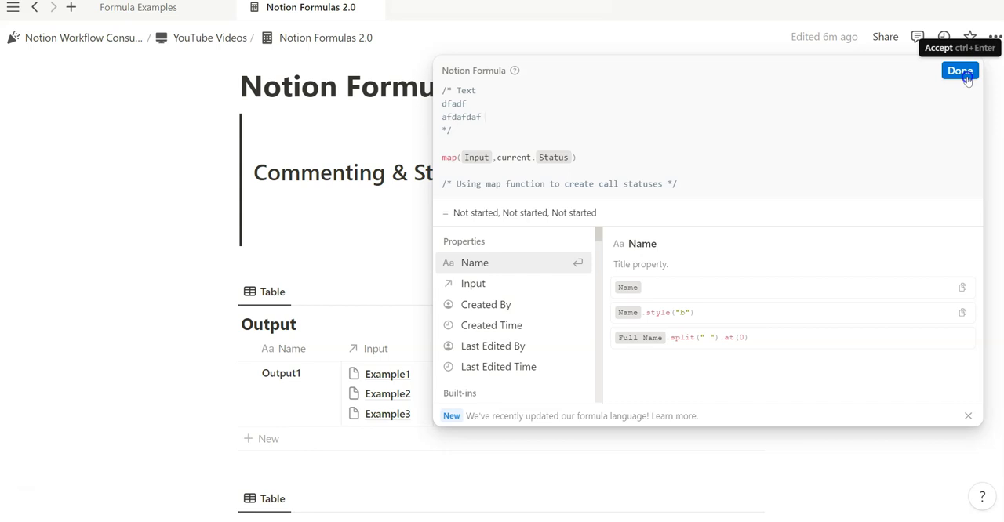
- Save the map formula showing three Not started statuses and add a Formula 1 property
{"action": "left_click", "coordinate": [959, 73]}
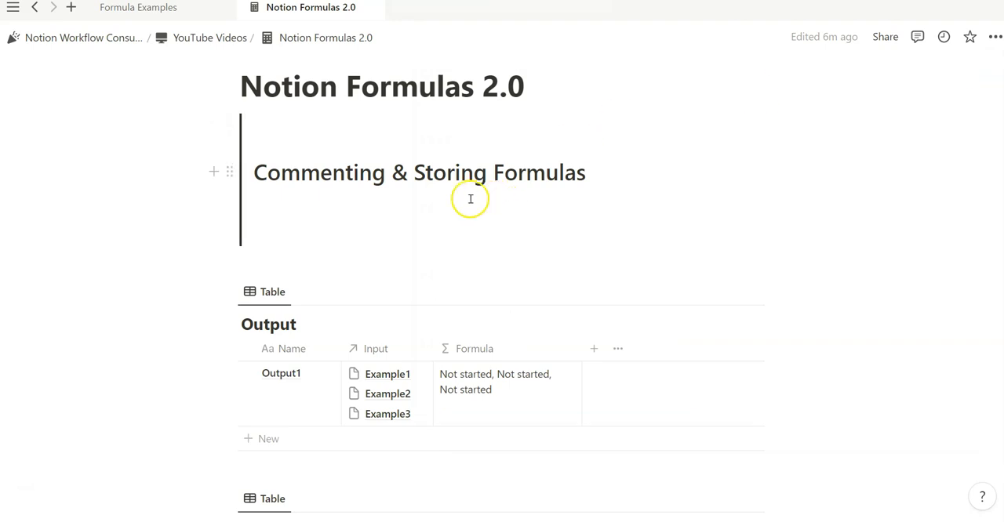
{"action": "mouse_move", "coordinate": [502, 88]}
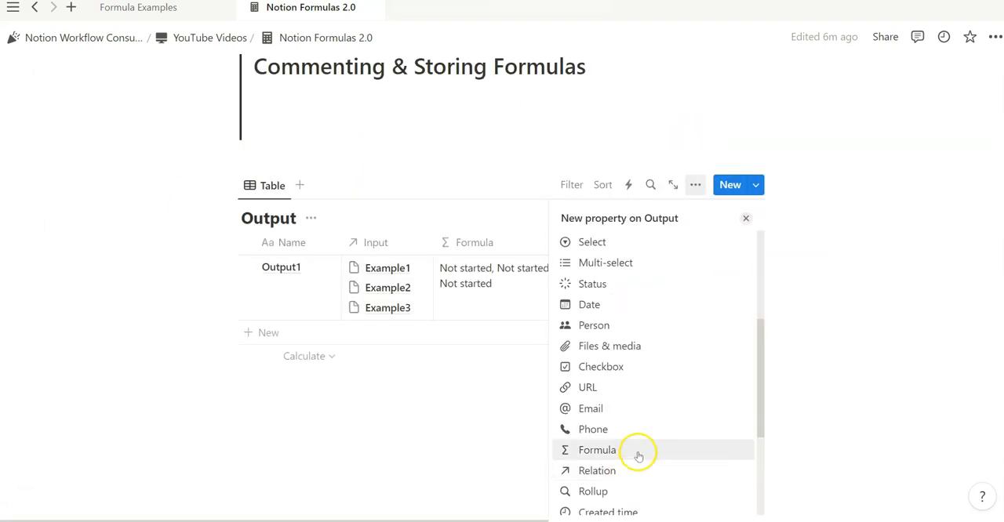
{"action": "left_click", "coordinate": [597, 449]}
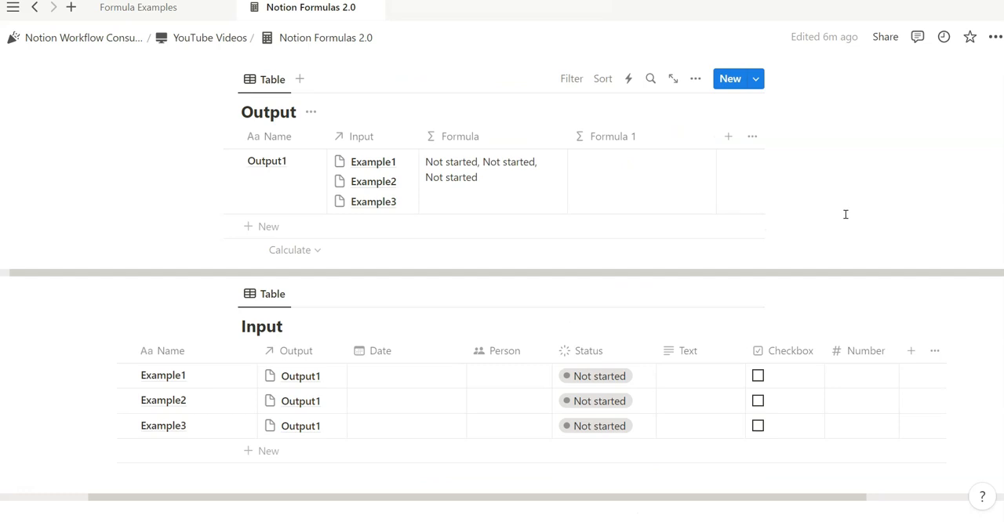
{"action": "left_click", "coordinate": [138, 6]}
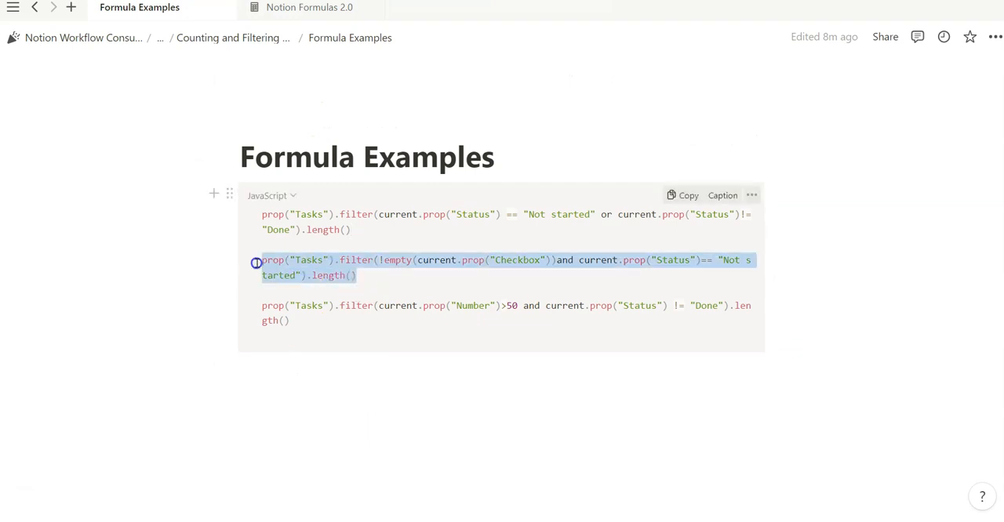
- Make Formula 1 filter Input by ticked Checkbox and Not started status and count them, giving 3
{"action": "left_click", "coordinate": [308, 6]}
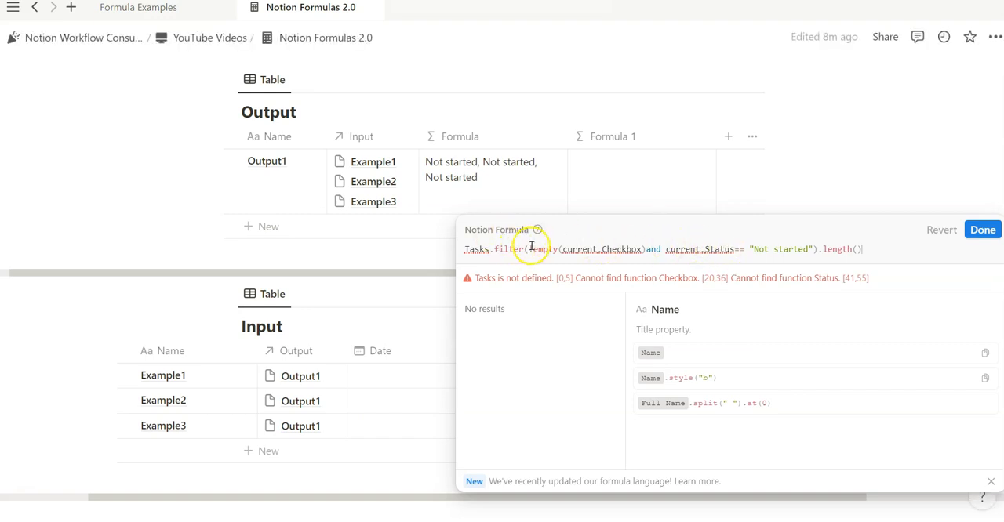
{"action": "mouse_move", "coordinate": [745, 257]}
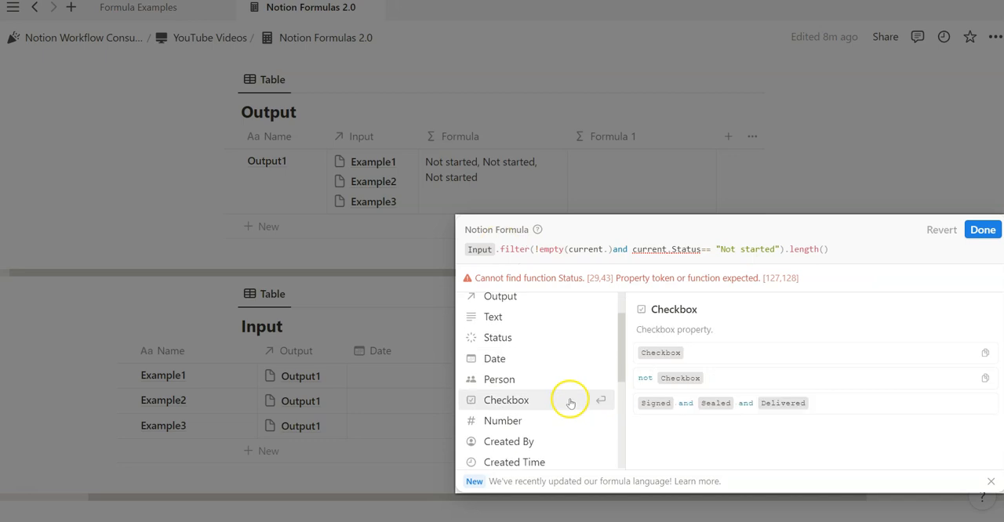
{"action": "left_click", "coordinate": [505, 400]}
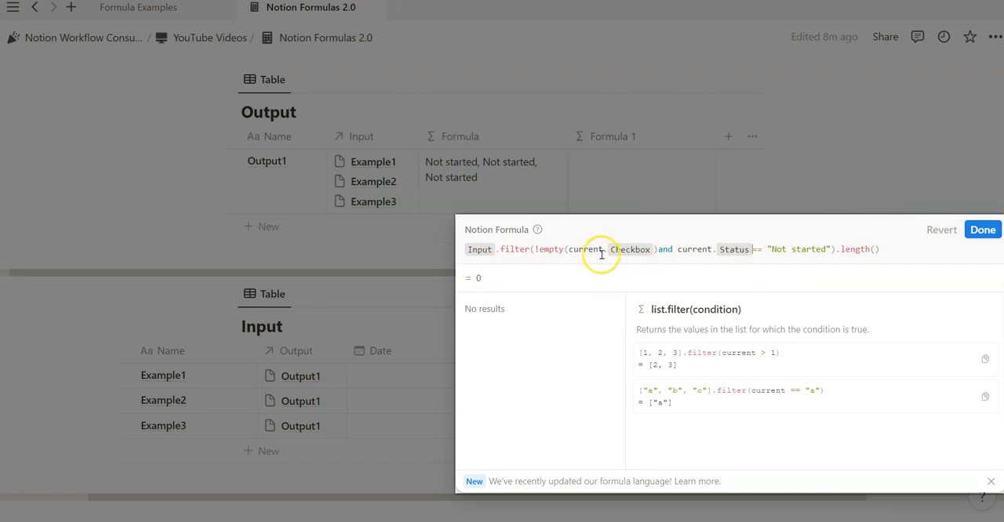
{"action": "mouse_move", "coordinate": [631, 250]}
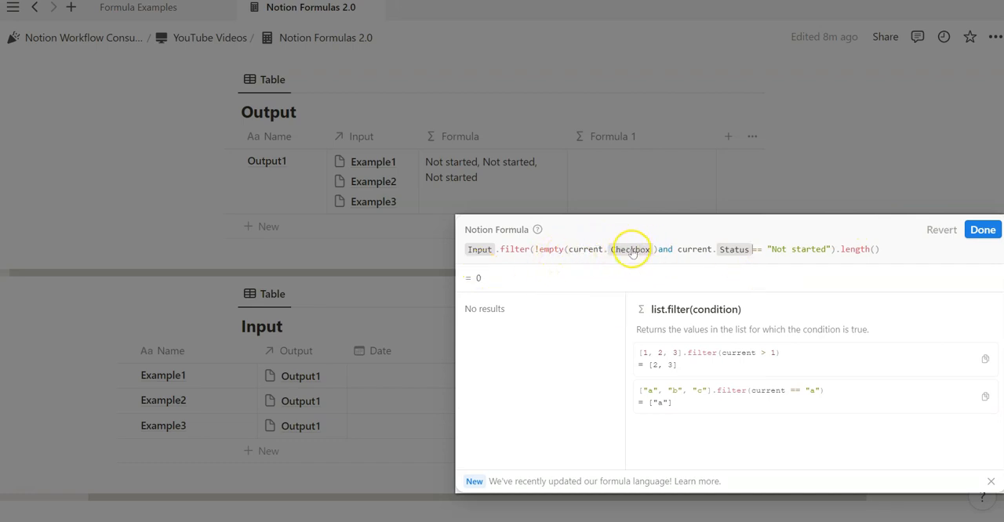
{"action": "mouse_move", "coordinate": [749, 249]}
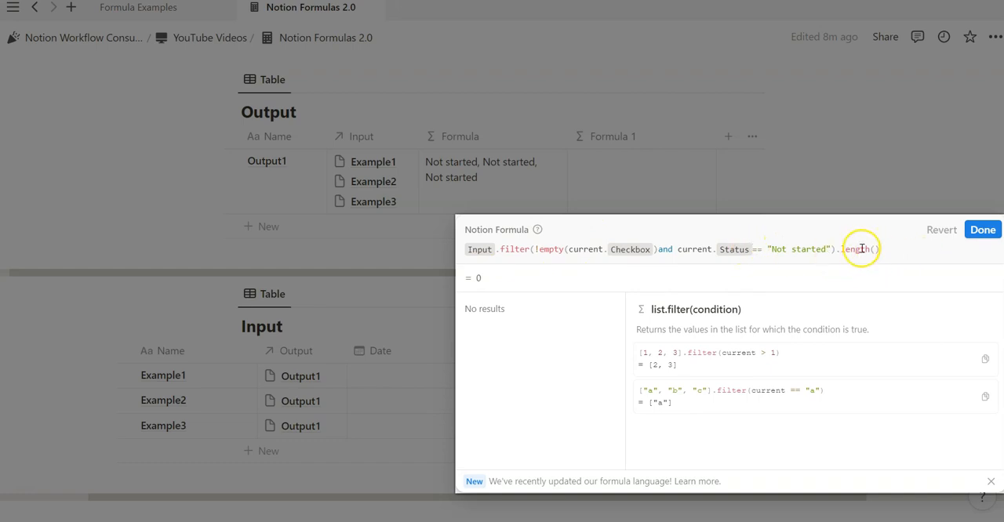
{"action": "left_click", "coordinate": [982, 229]}
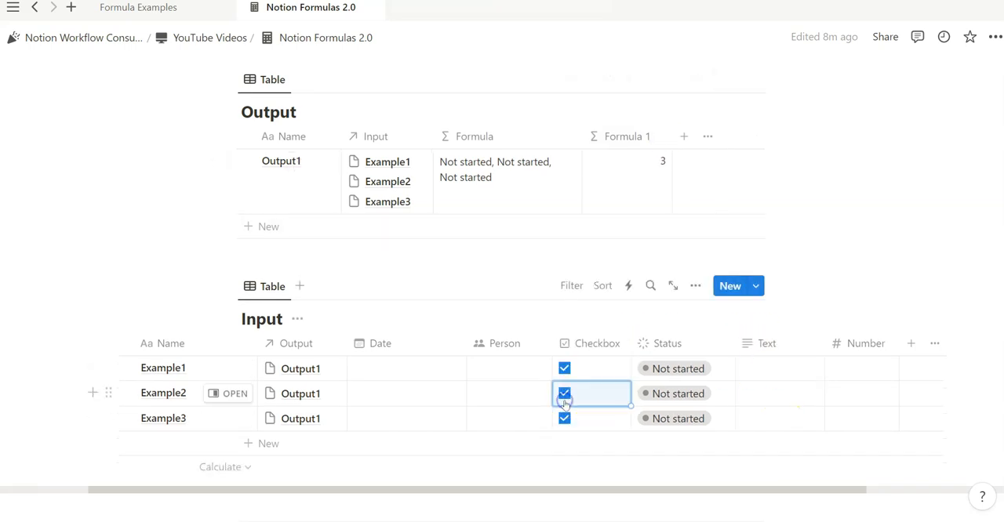
{"action": "left_click", "coordinate": [138, 7]}
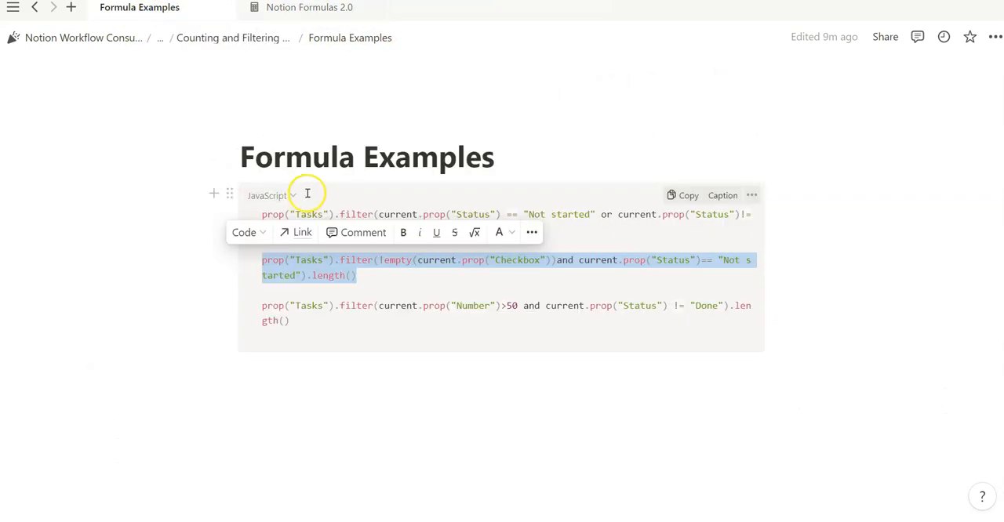
{"action": "left_click", "coordinate": [308, 41]}
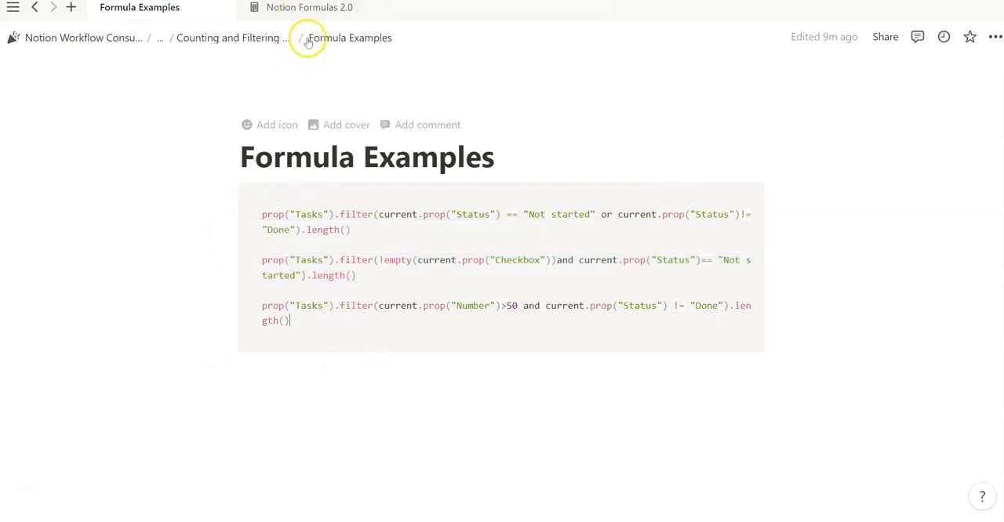
{"action": "left_click", "coordinate": [309, 7]}
{"action": "type", "text": "/code"}
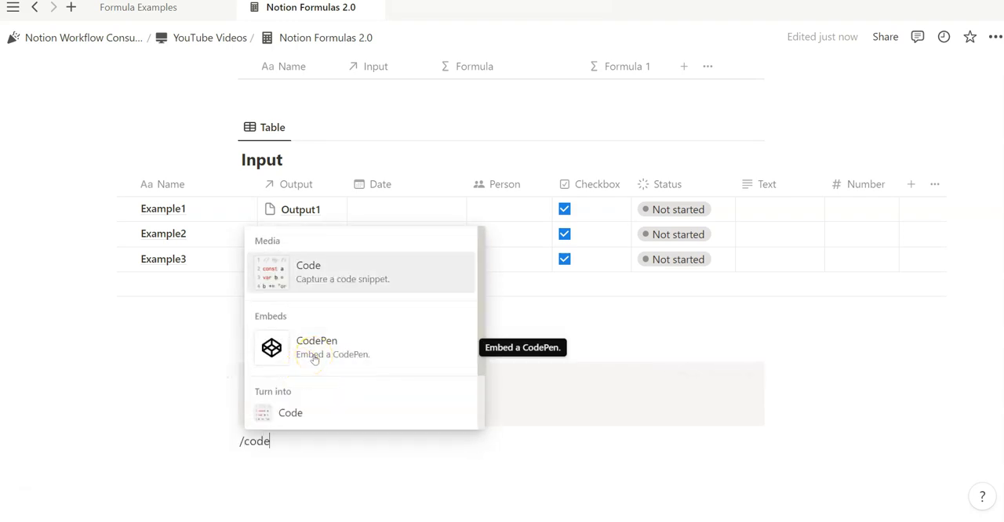
- Insert a JavaScript code block and paste the map() formula with its comment into it
{"action": "left_click", "coordinate": [307, 273]}
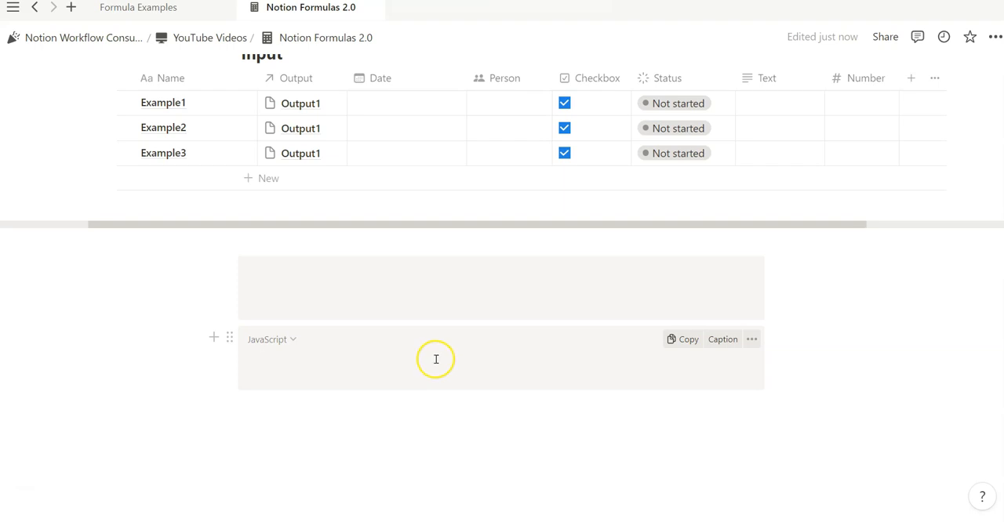
{"action": "left_click", "coordinate": [270, 339]}
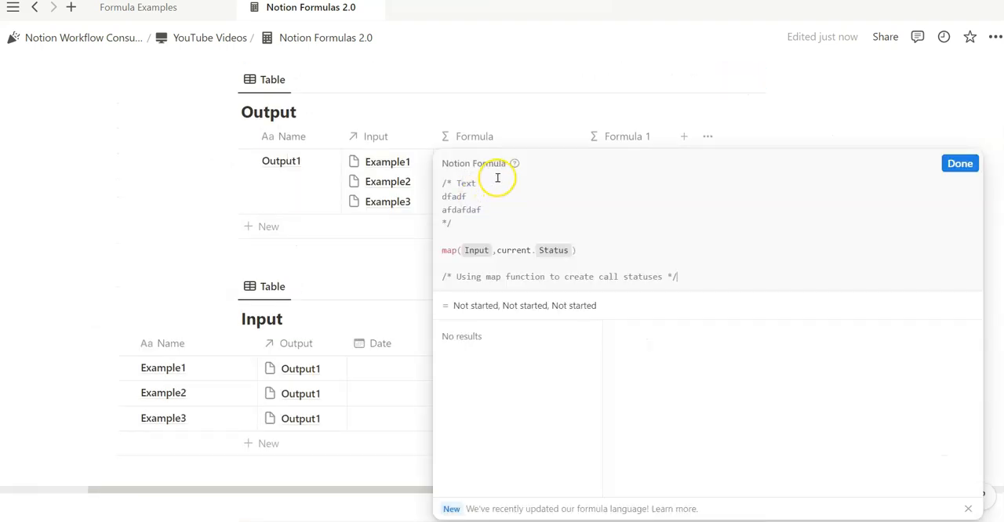
{"action": "left_click", "coordinate": [960, 163]}
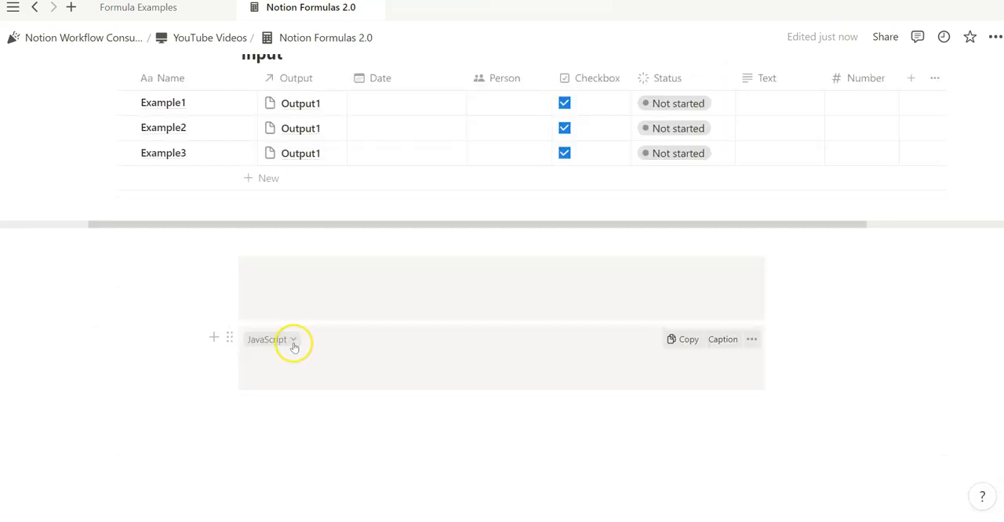
{"action": "scroll", "scroll_direction": "down", "scroll_amount": 3}
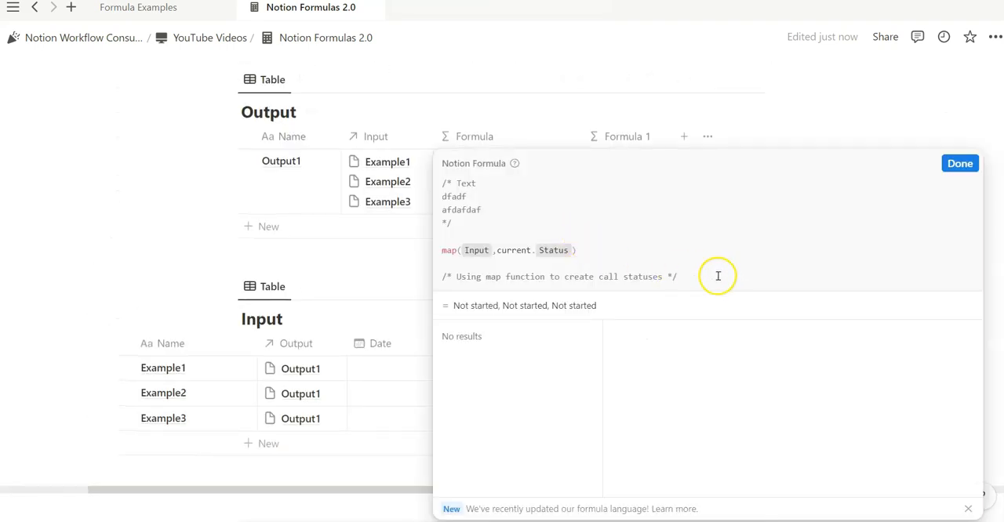
{"action": "left_click", "coordinate": [959, 163]}
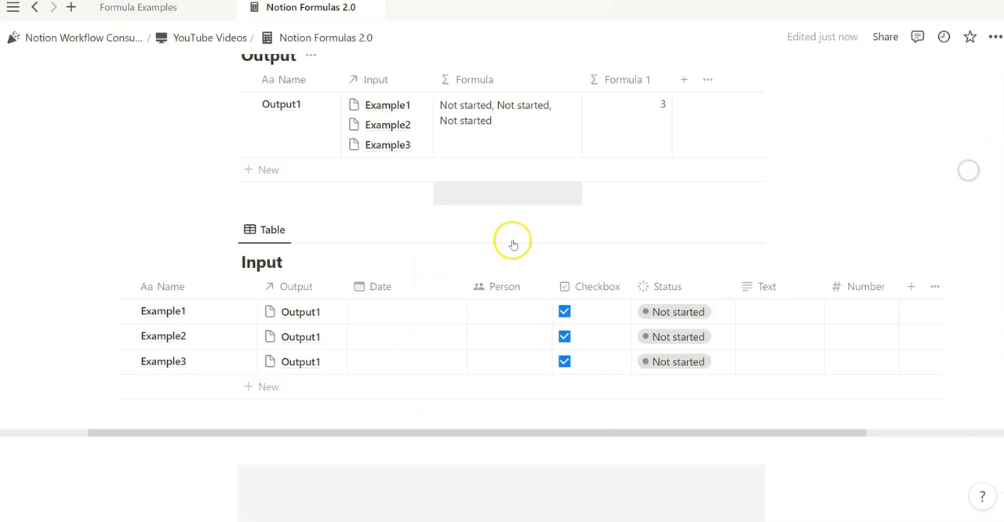
{"action": "scroll", "scroll_direction": "down", "scroll_amount": 3}
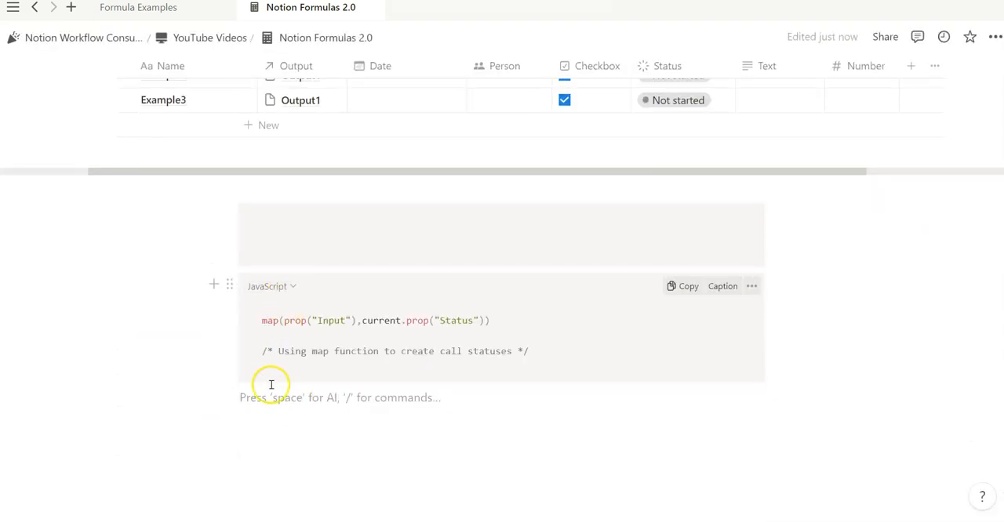
- Add another code block set to Notion Formula language holding the same map() formula and comment
{"action": "left_click", "coordinate": [270, 398]}
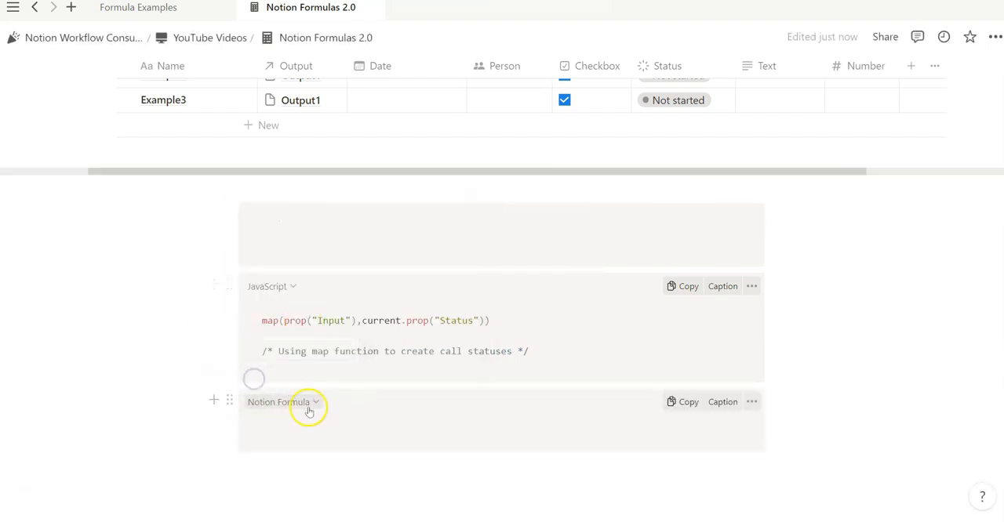
{"action": "left_click", "coordinate": [273, 285]}
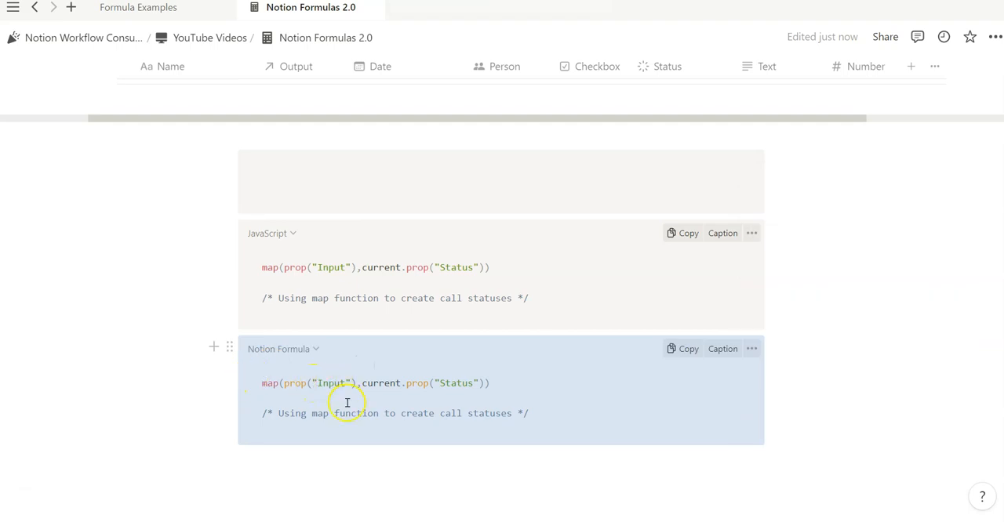
{"action": "left_click", "coordinate": [721, 348]}
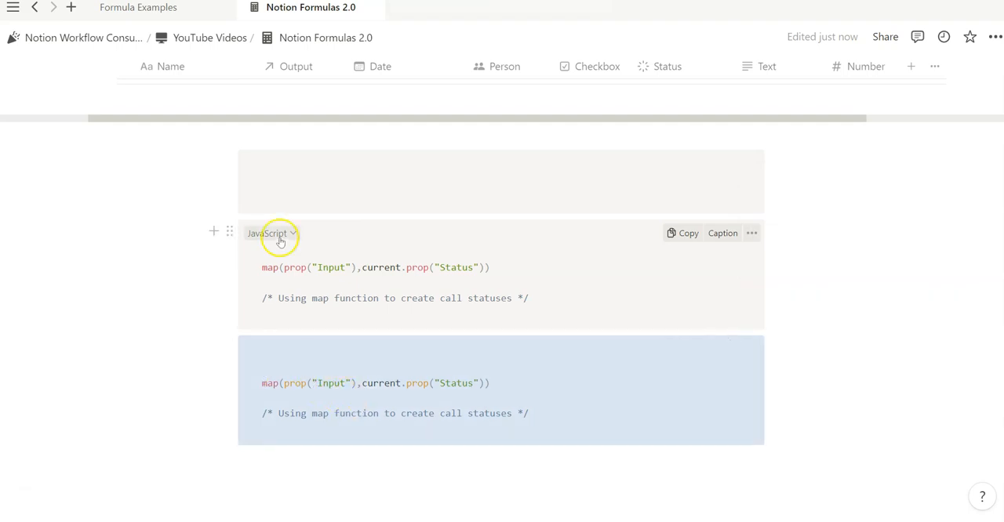
{"action": "mouse_move", "coordinate": [563, 301]}
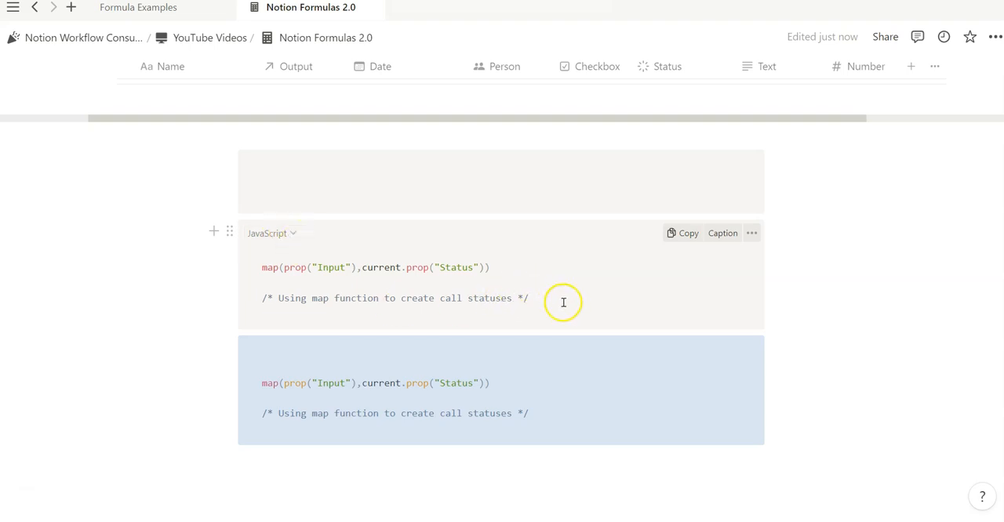
{"action": "mouse_move", "coordinate": [376, 270]}
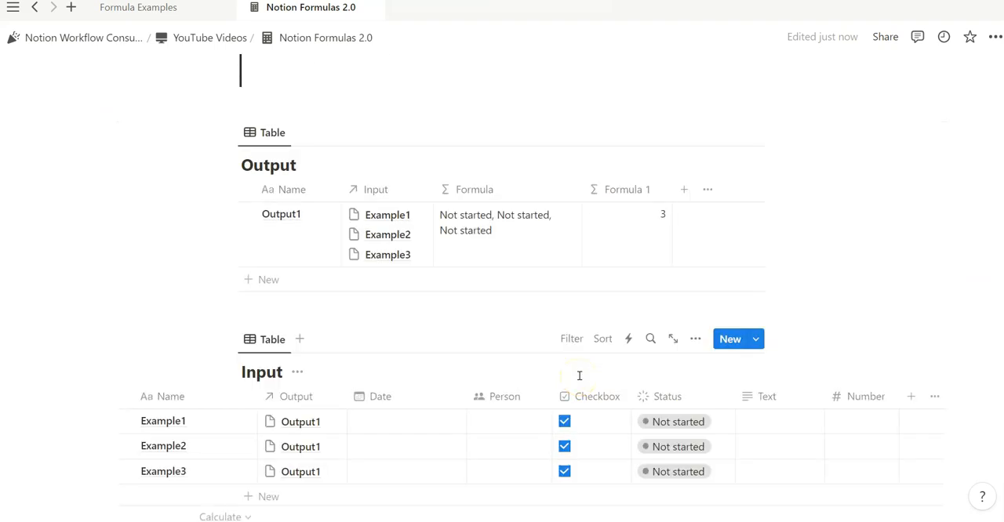
{"action": "scroll", "scroll_direction": "down", "scroll_amount": 3}
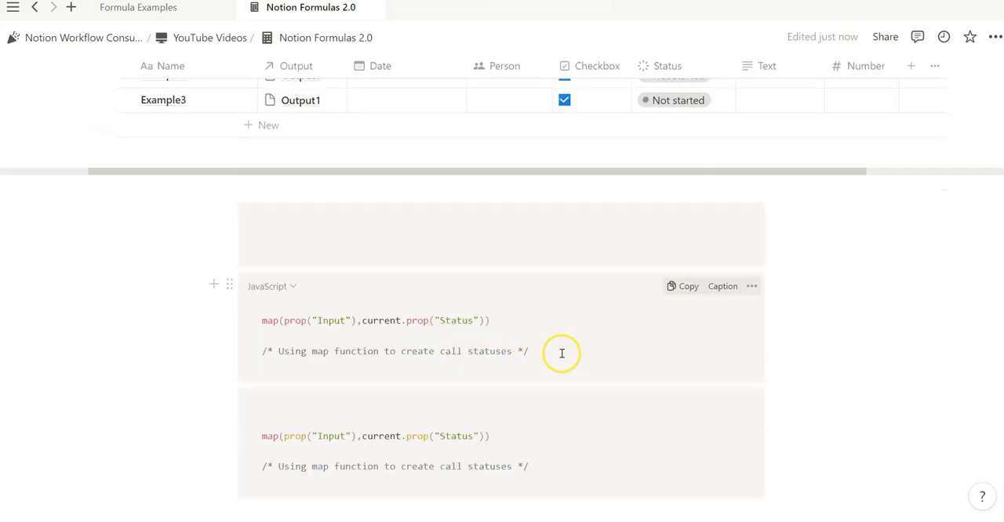
{"action": "triple_click", "coordinate": [392, 351]}
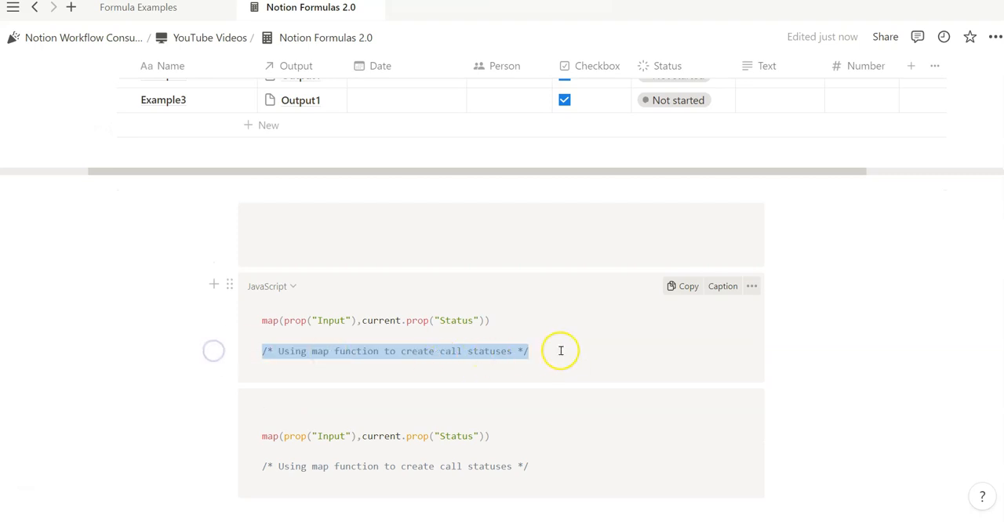
{"action": "scroll", "scroll_direction": "up", "scroll_amount": 3}
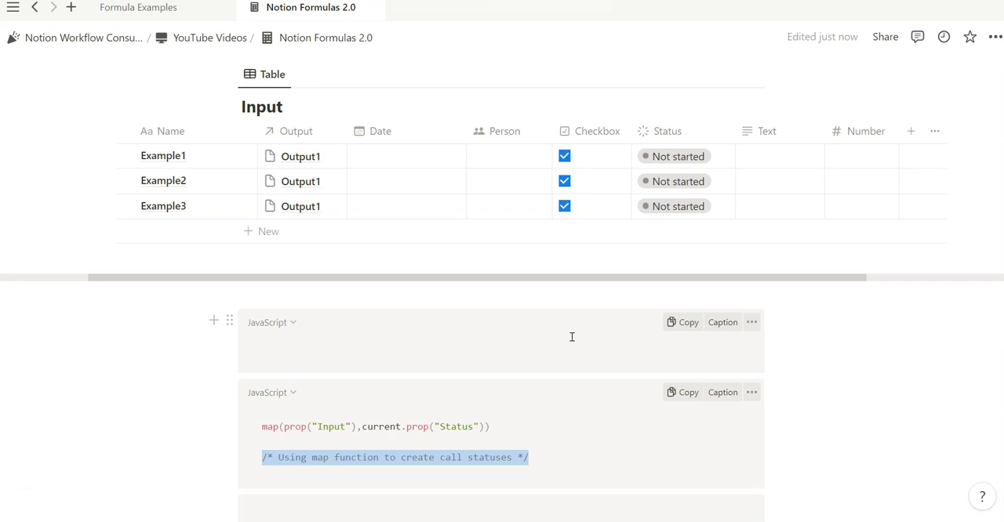
{"action": "scroll", "scroll_direction": "up", "scroll_amount": 3}
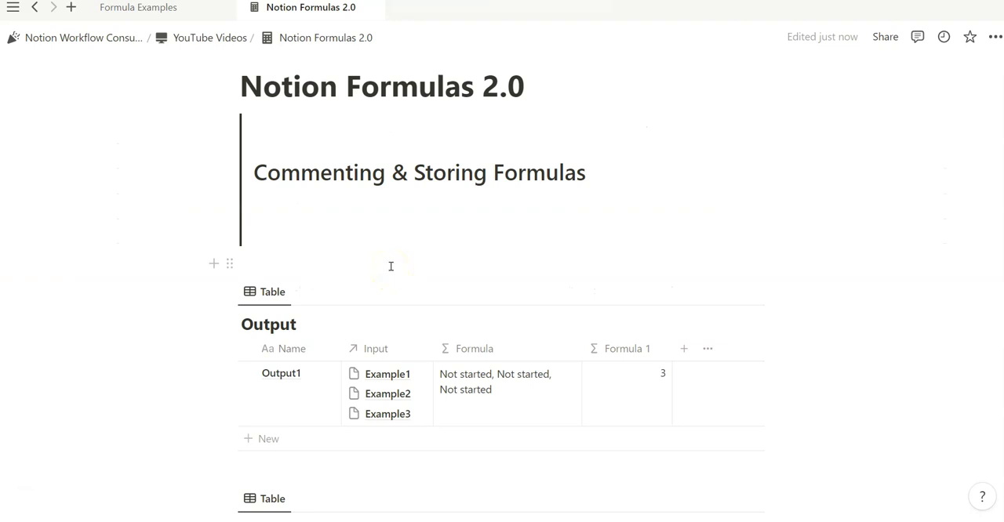
{"action": "scroll", "scroll_direction": "down", "scroll_amount": 3}
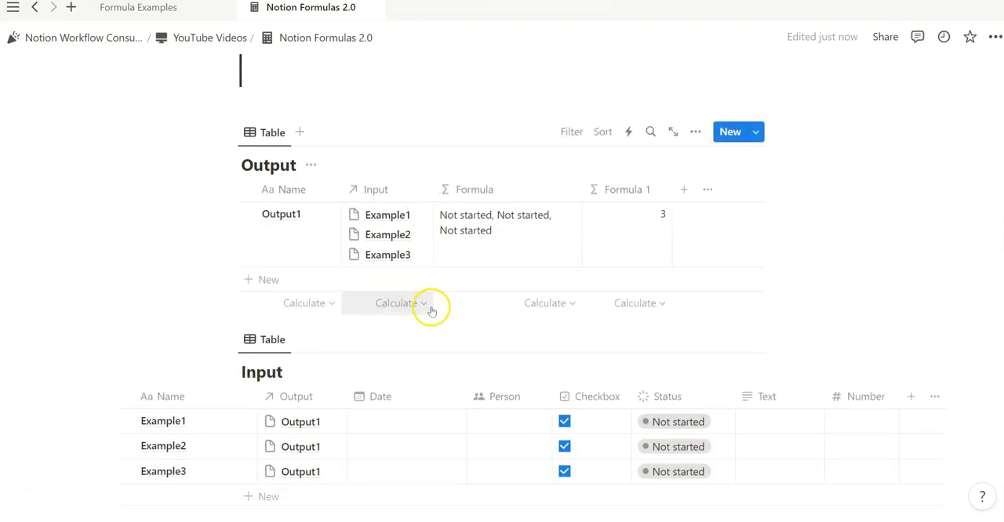